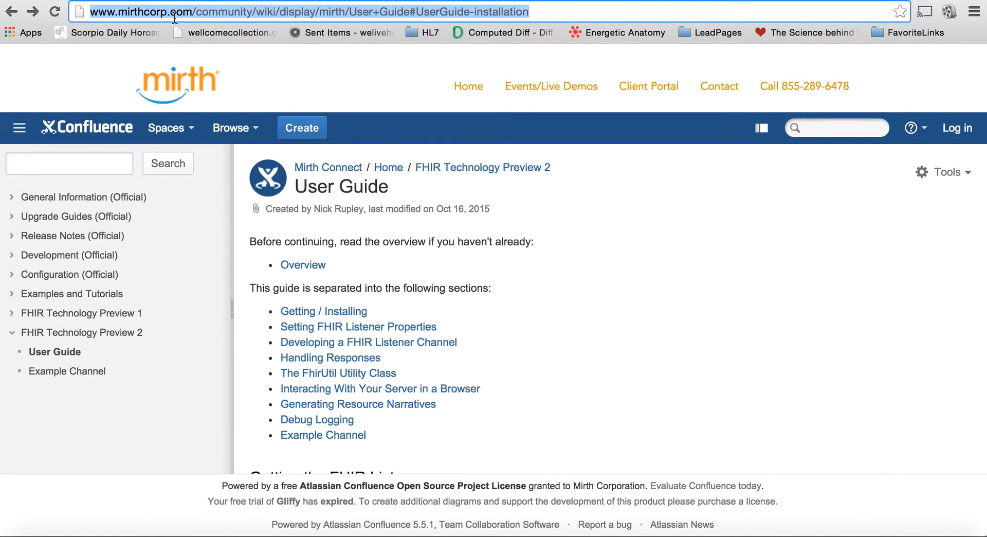
mouse_move(394, 308)
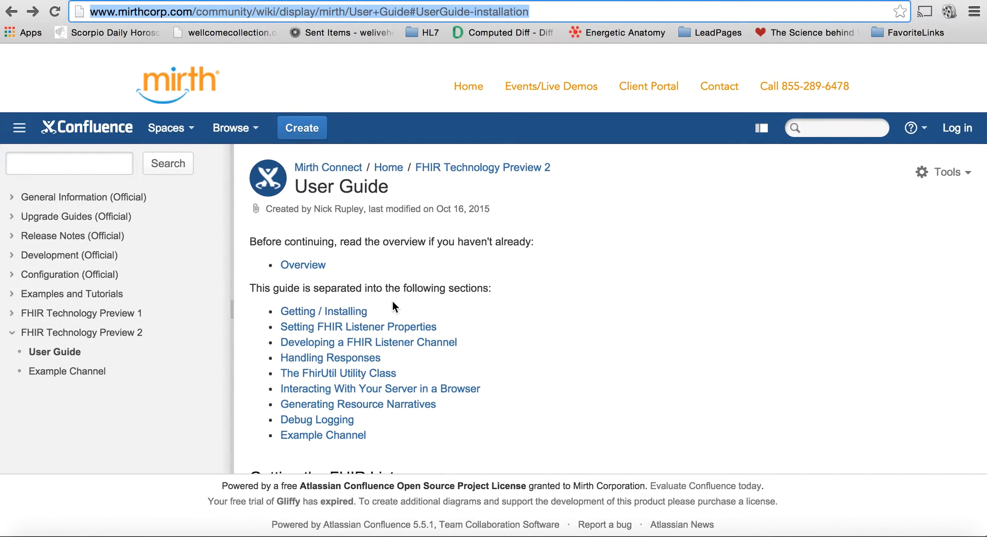
Scroll the User Guide down to the 'Getting' and 'Installing the FHIR Listener' sections.
left_click(385, 11)
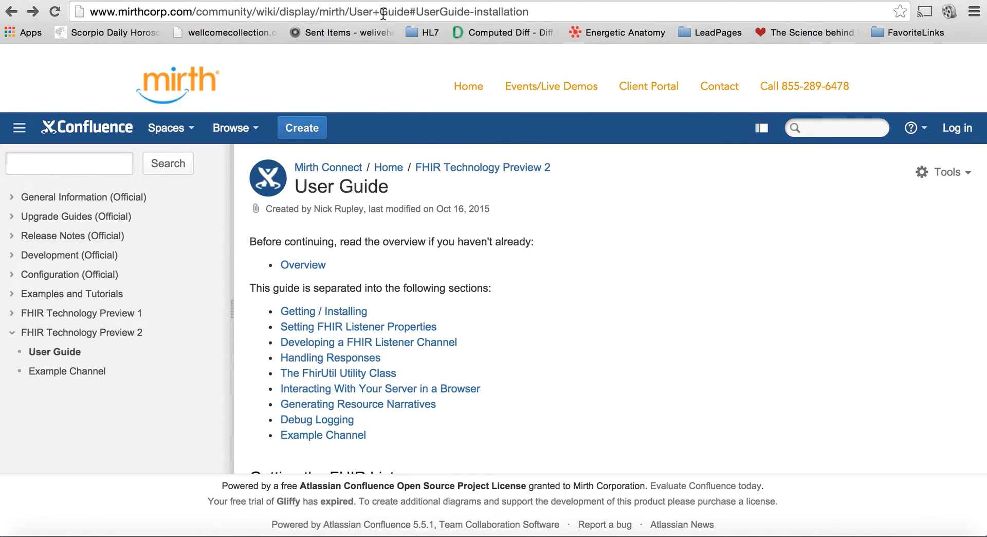
mouse_move(360, 228)
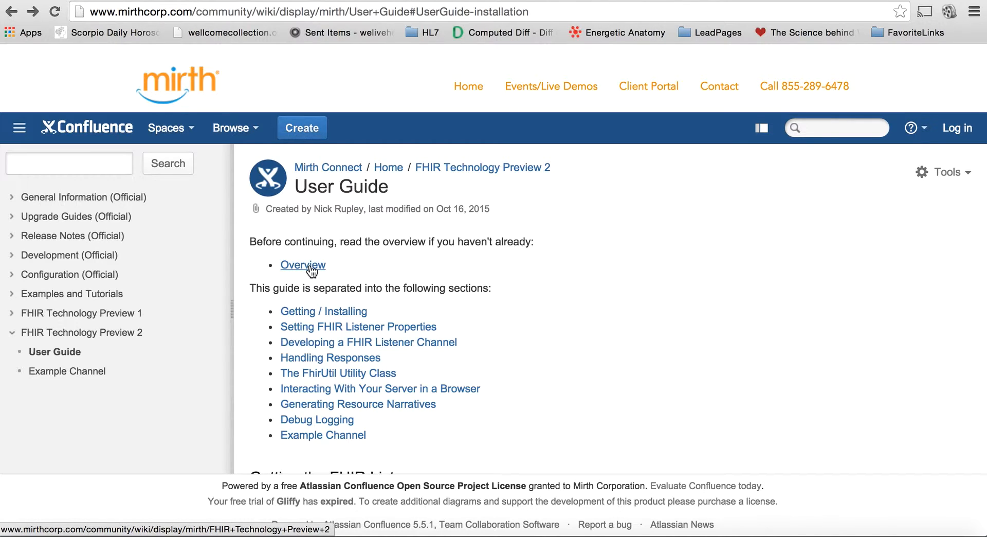
scroll("down", 3)
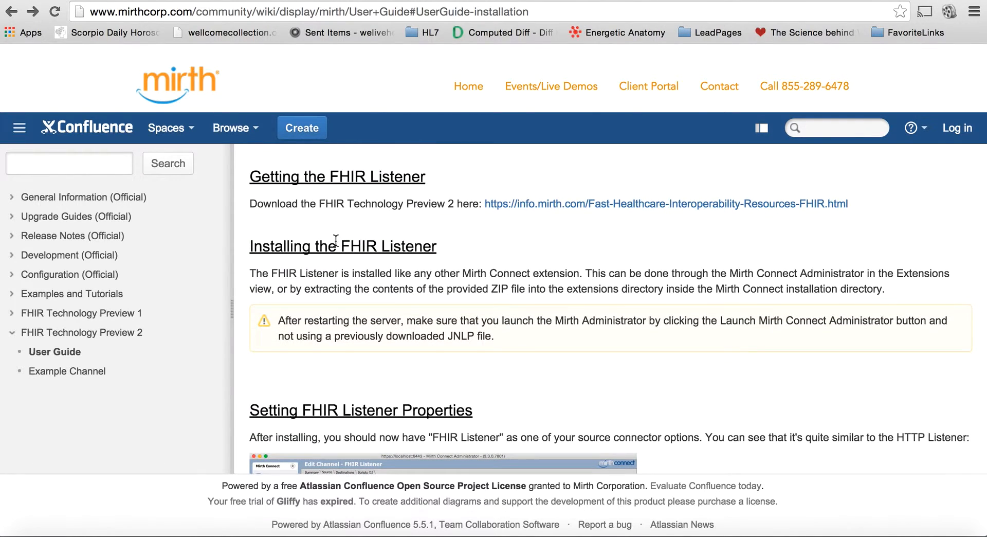
mouse_move(522, 203)
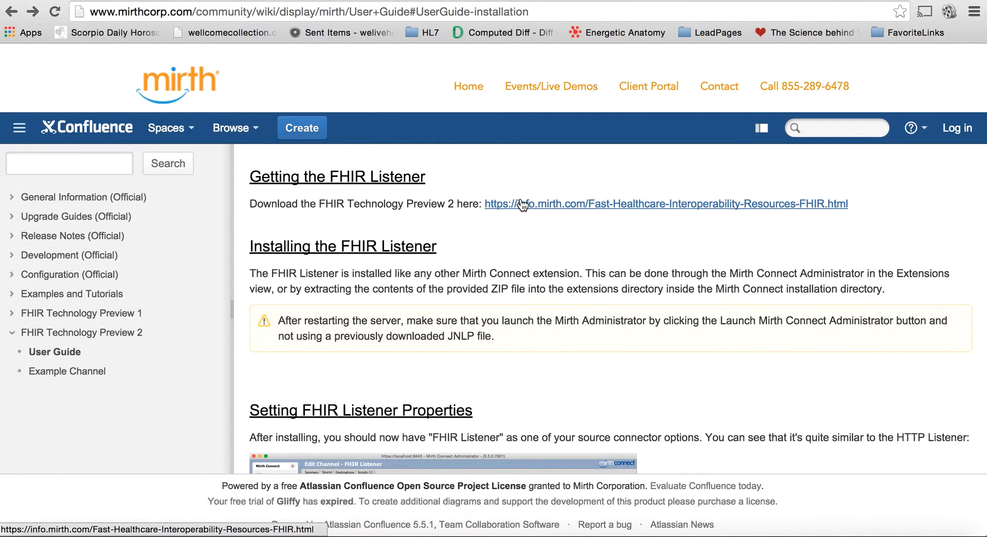
mouse_move(298, 192)
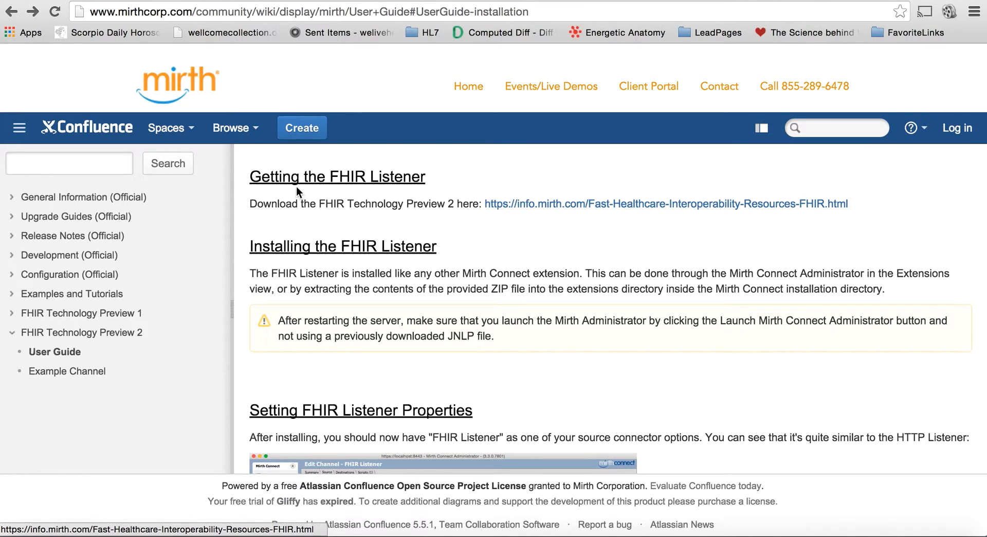
Follow the info.mirth.com download link under 'Getting the FHIR Listener'.
left_click(666, 203)
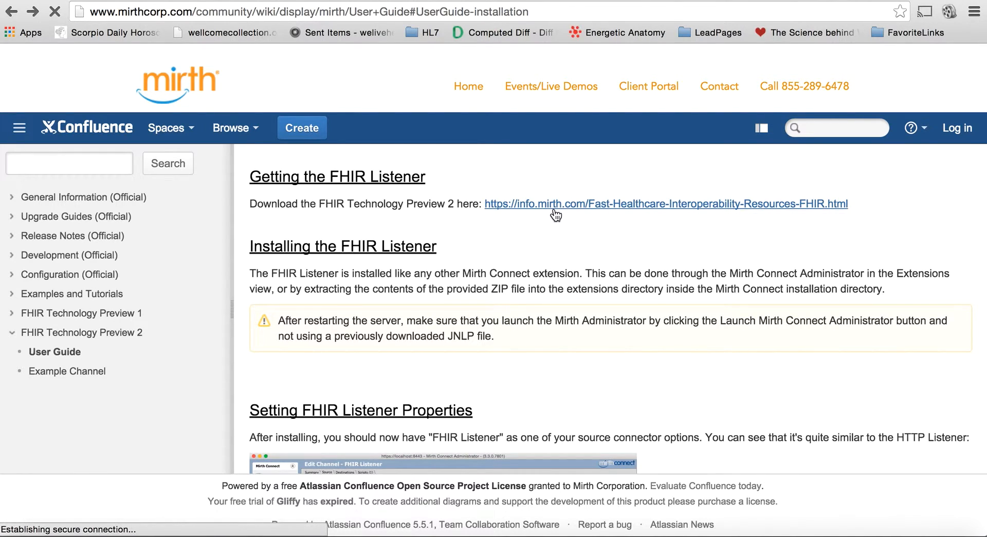
Scroll through the Download Now form and continue to the FHIR-Thank-You page.
left_click(665, 203)
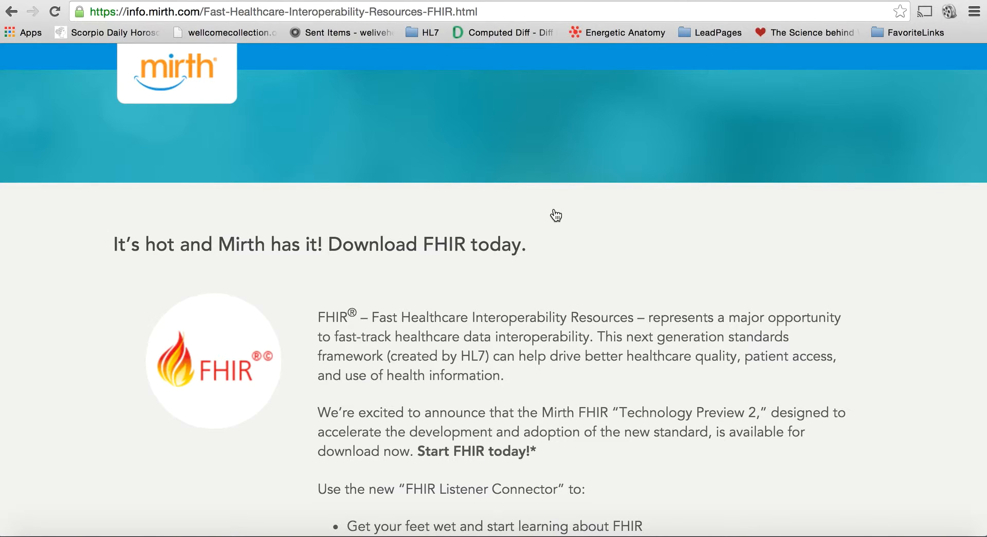
scroll("down", 3)
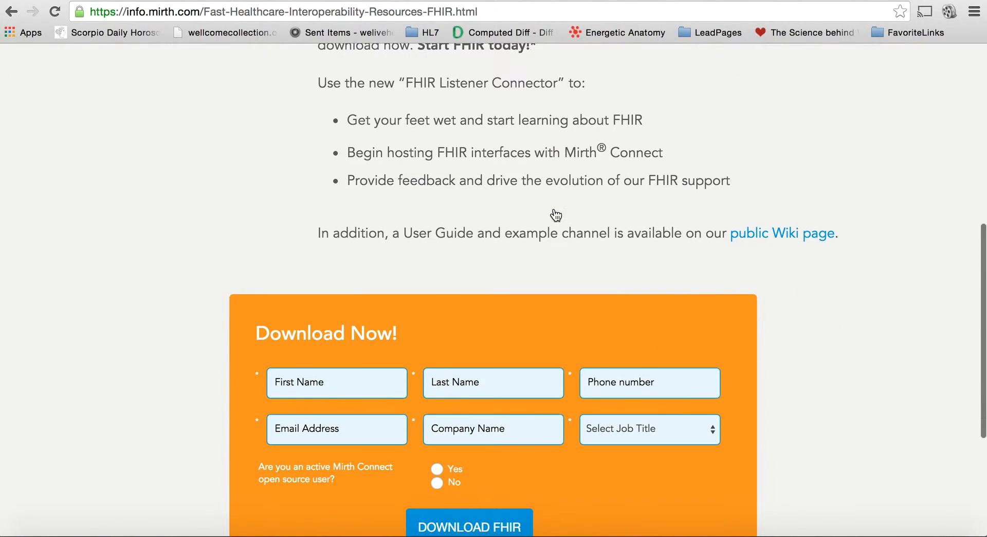
scroll("down", 3)
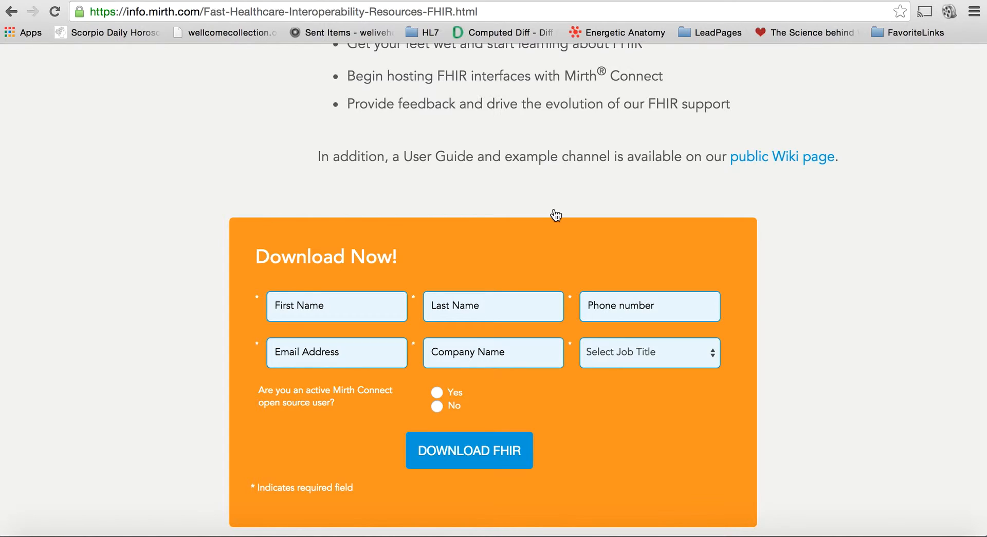
scroll("down", 3)
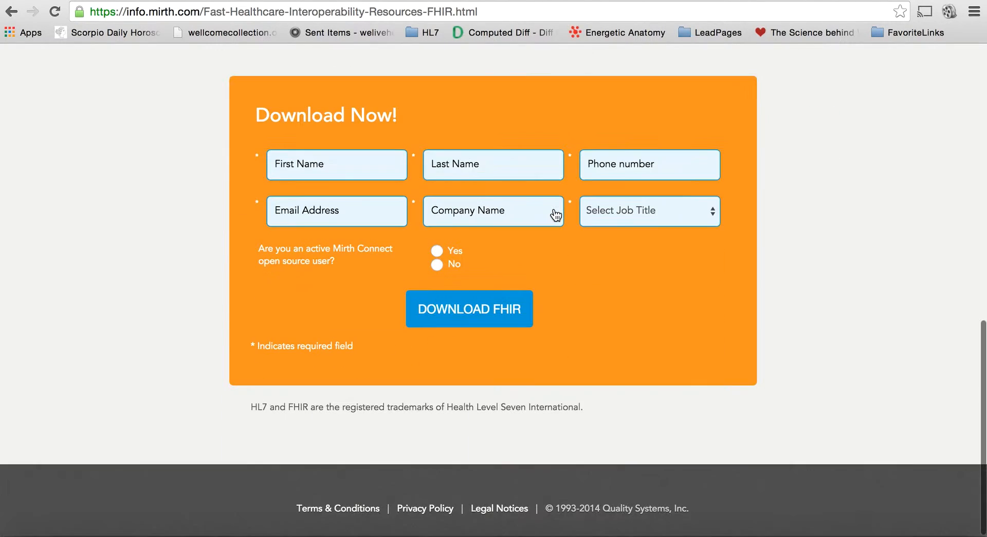
scroll("down", 3)
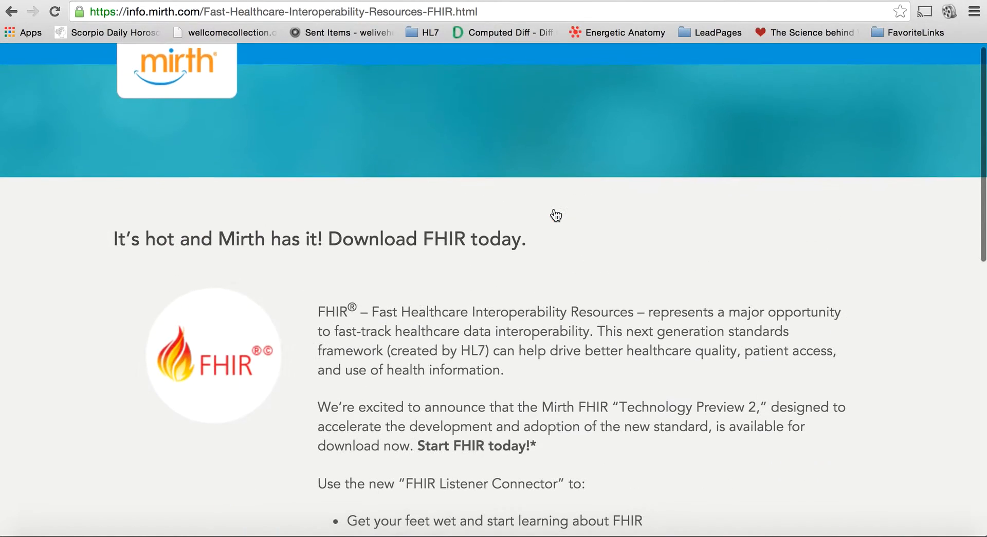
scroll("down", 3)
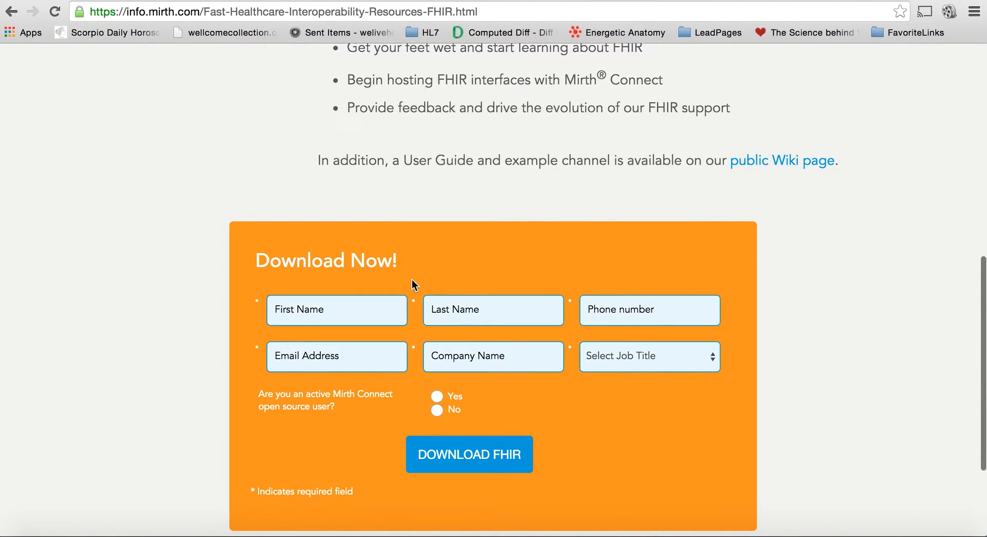
mouse_move(567, 26)
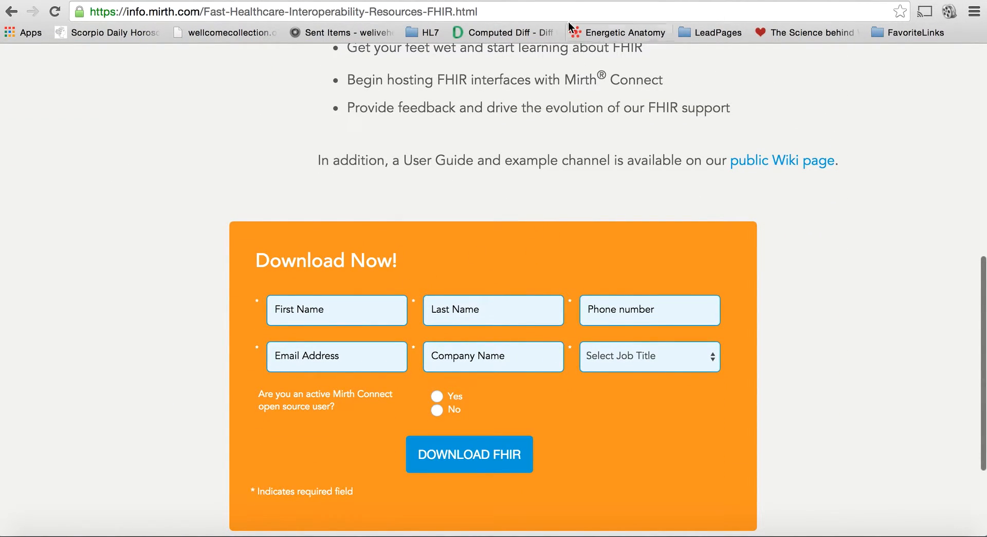
left_click(468, 454)
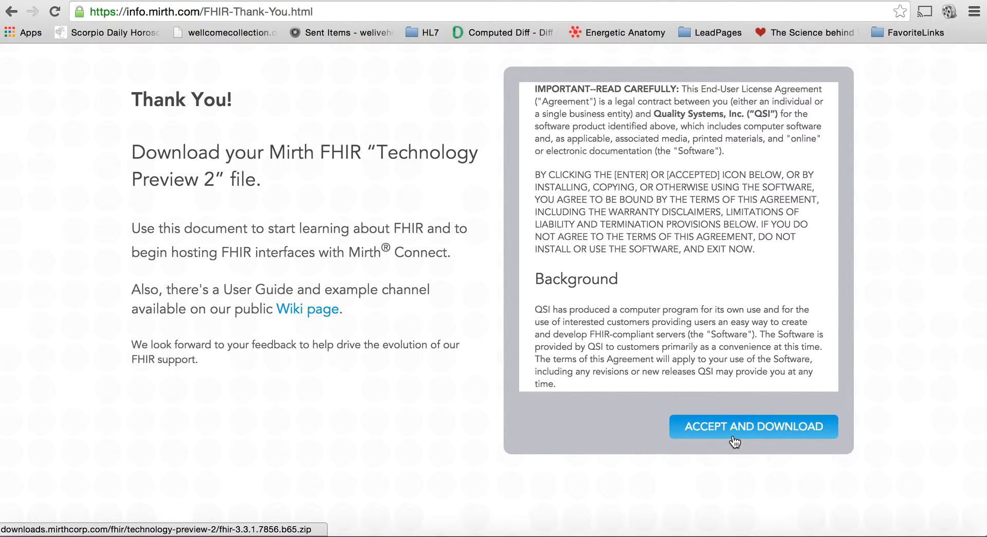
Accept the license and download the FHIR 3.3.1 Technology Preview 2 zip.
left_click(753, 427)
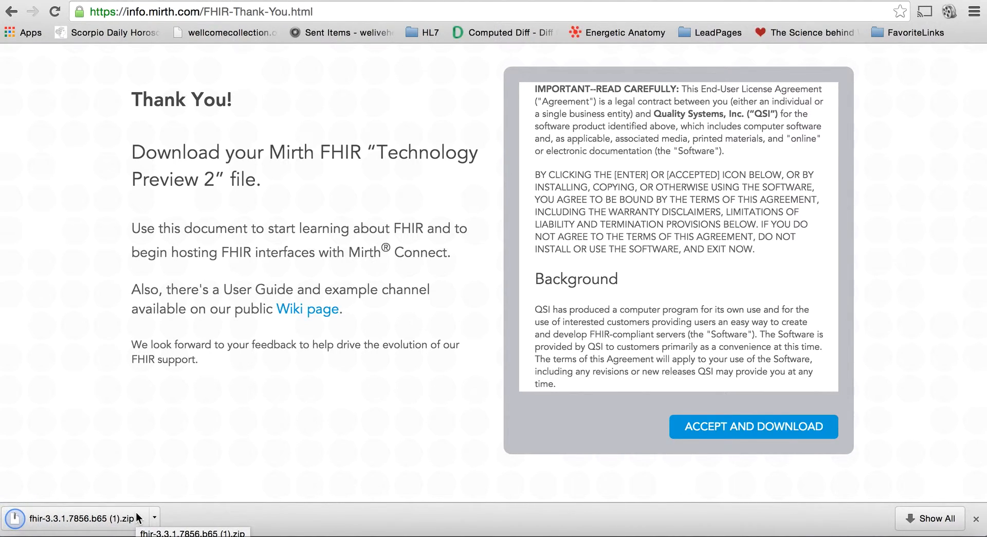
mouse_move(156, 516)
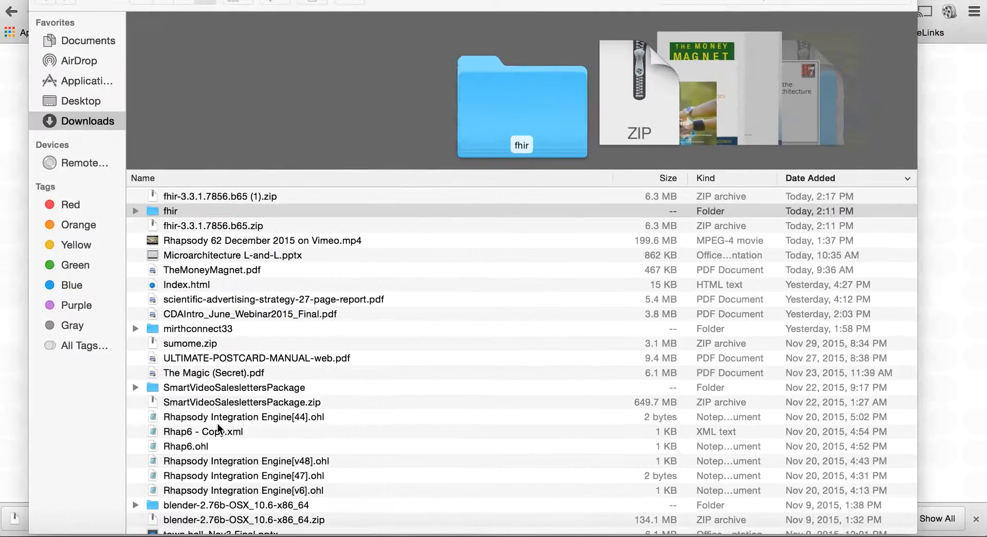
Open the extracted fhir folder in Downloads to show its docs, lib, src and jars.
left_click(171, 211)
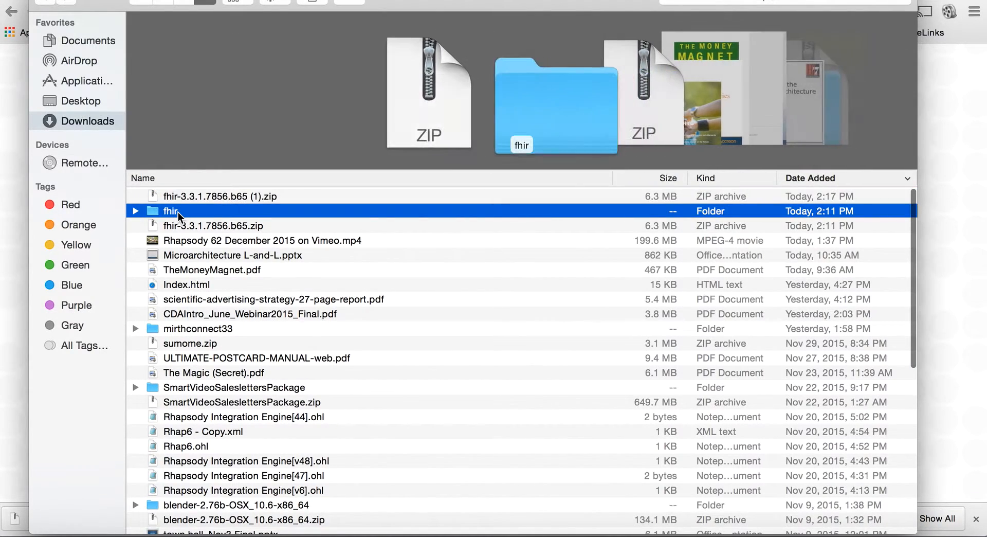
double_click(171, 210)
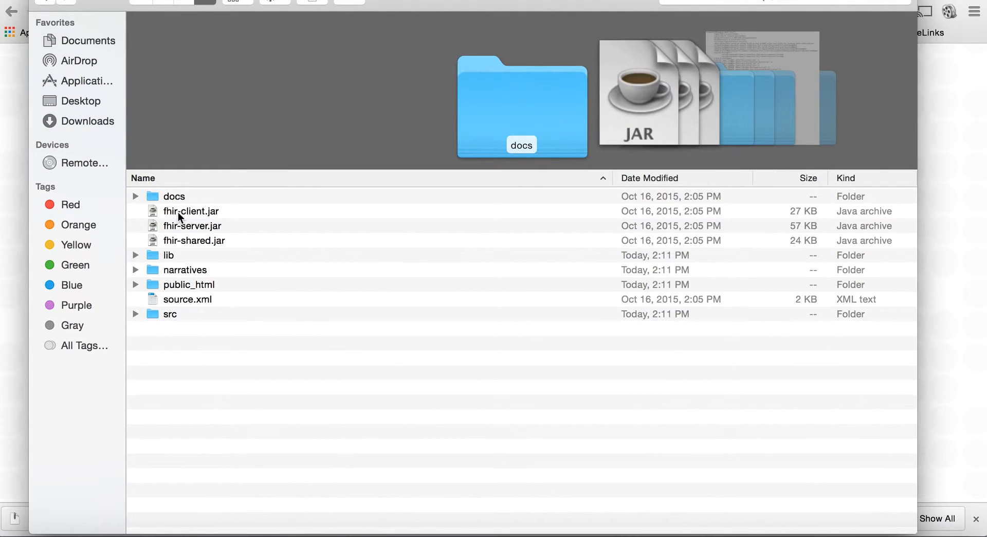